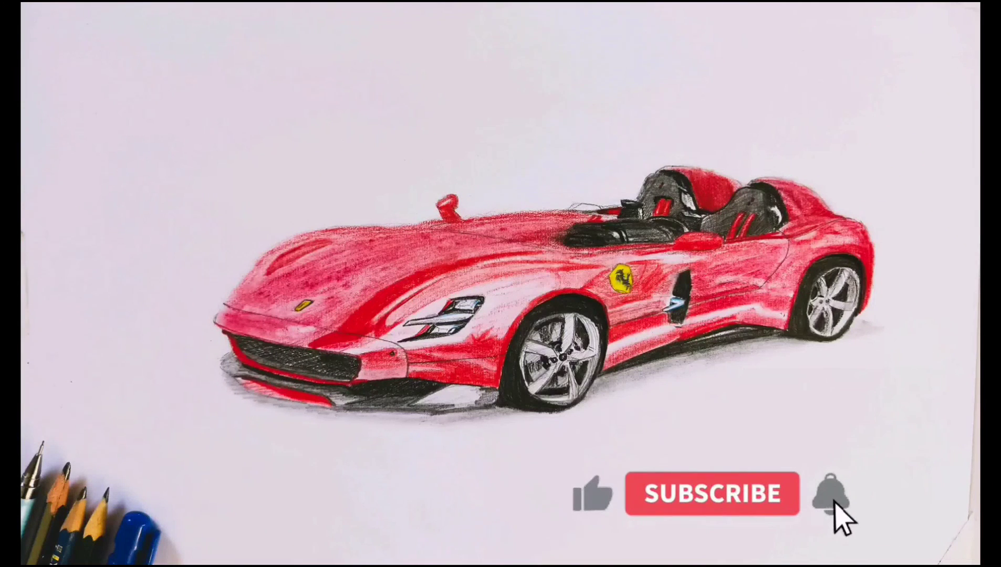
left_click(711, 494)
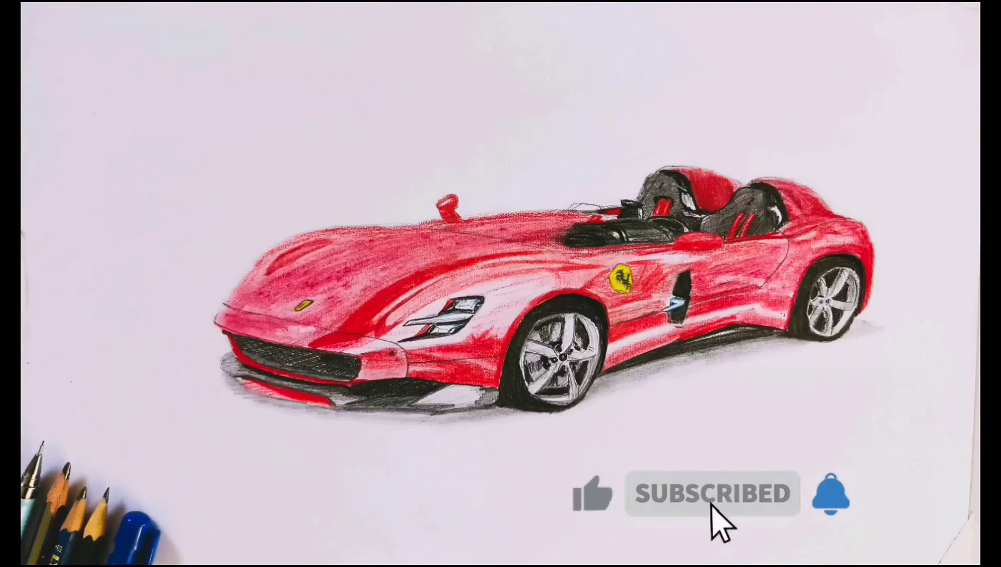